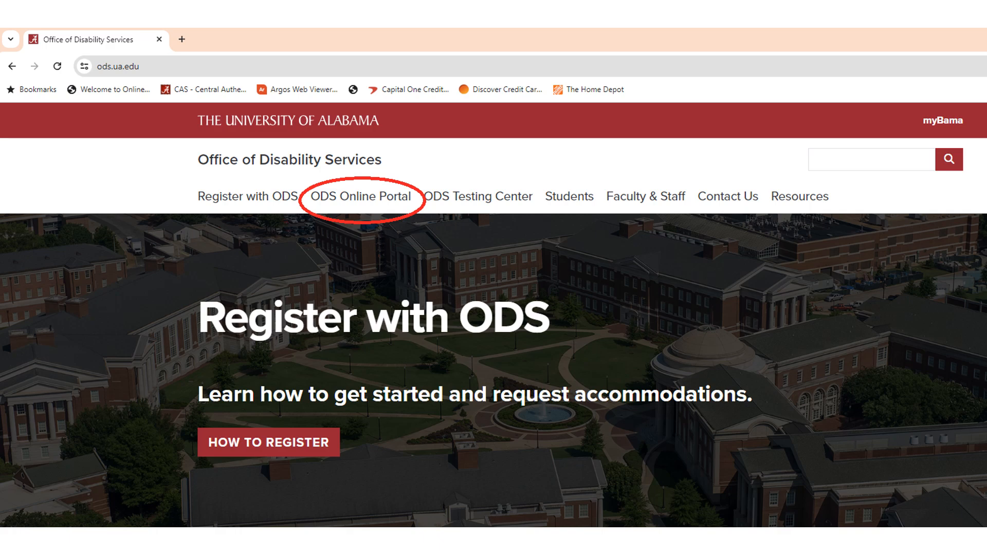
- Navigate from the ODS site to the ODS Online Portal welcome page
{"action": "left_click", "coordinate": [362, 196]}
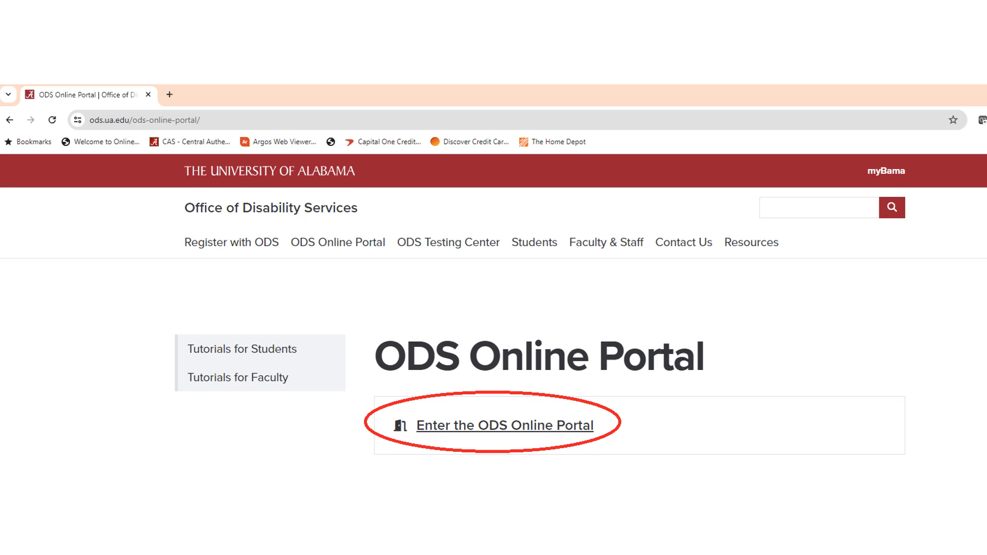
{"action": "left_click", "coordinate": [504, 425]}
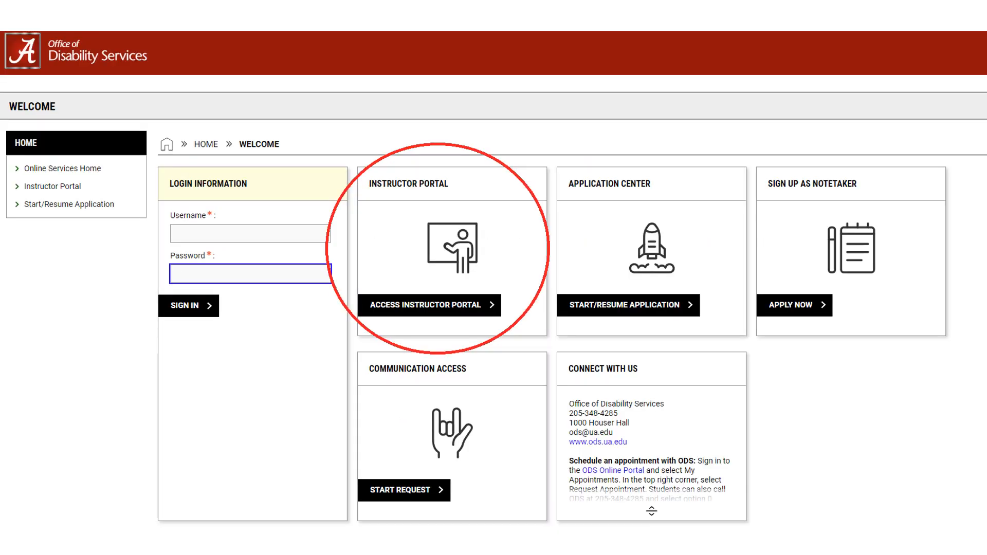
- Enter the instructor portal and accept the policy to view Spring 2024 accommodations
{"action": "left_click", "coordinate": [429, 305]}
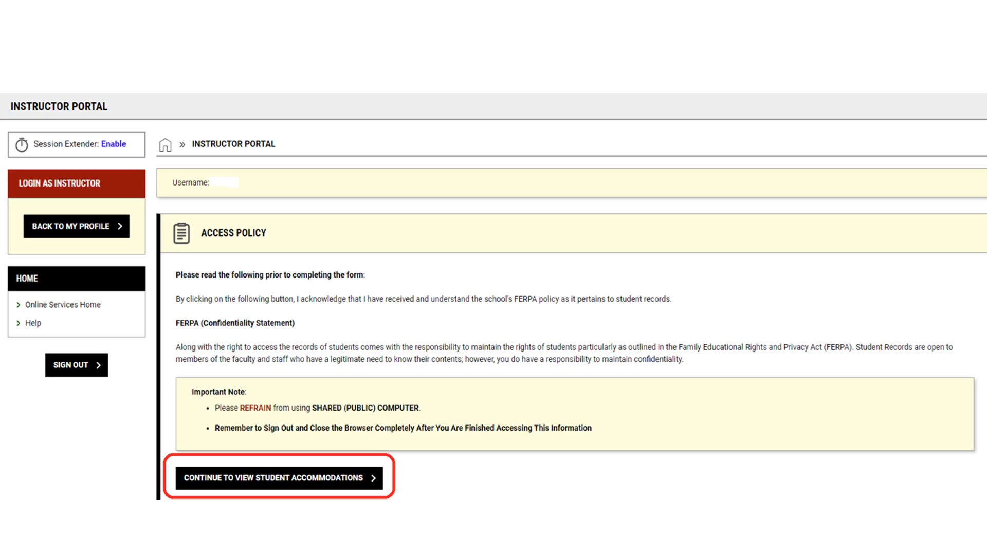
{"action": "left_click", "coordinate": [277, 478]}
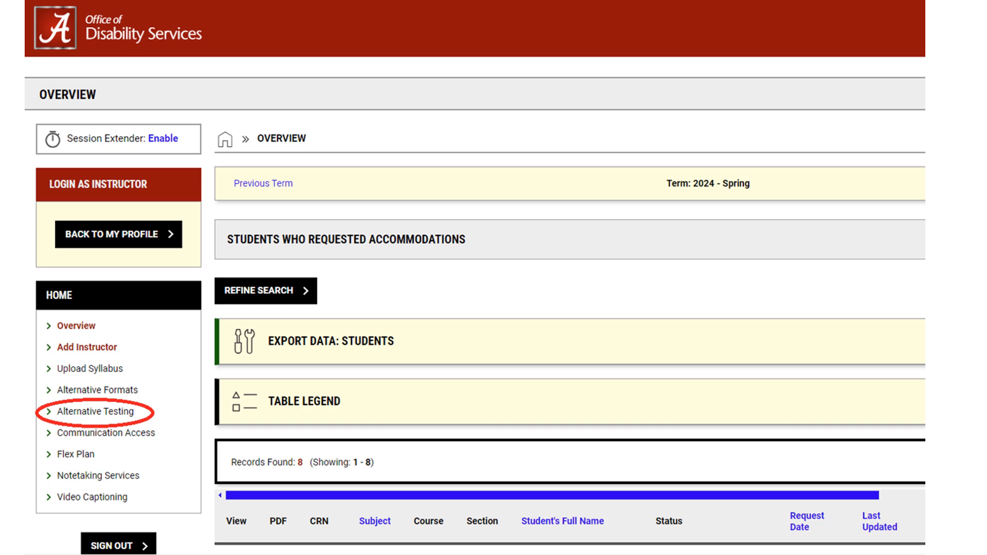
- Open the ODS 102.001 (CRN 1020) agreement under Alternative Testing Agreement
{"action": "left_click", "coordinate": [94, 411]}
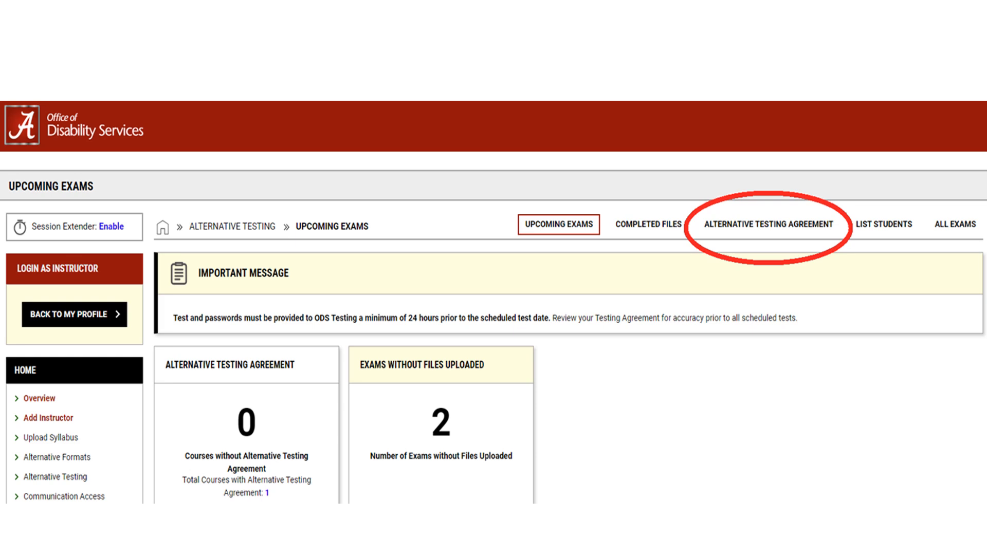
{"action": "left_click", "coordinate": [768, 224]}
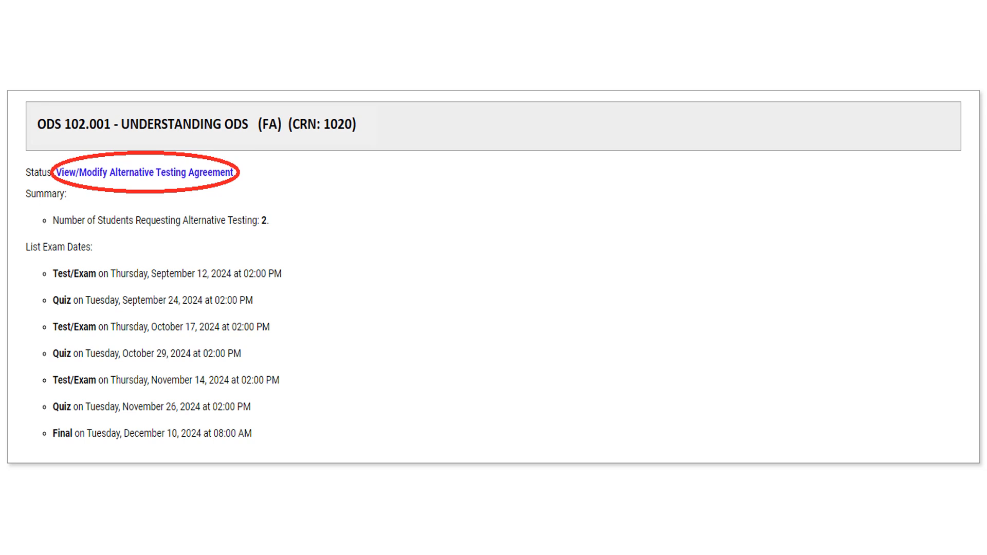
{"action": "left_click", "coordinate": [146, 171]}
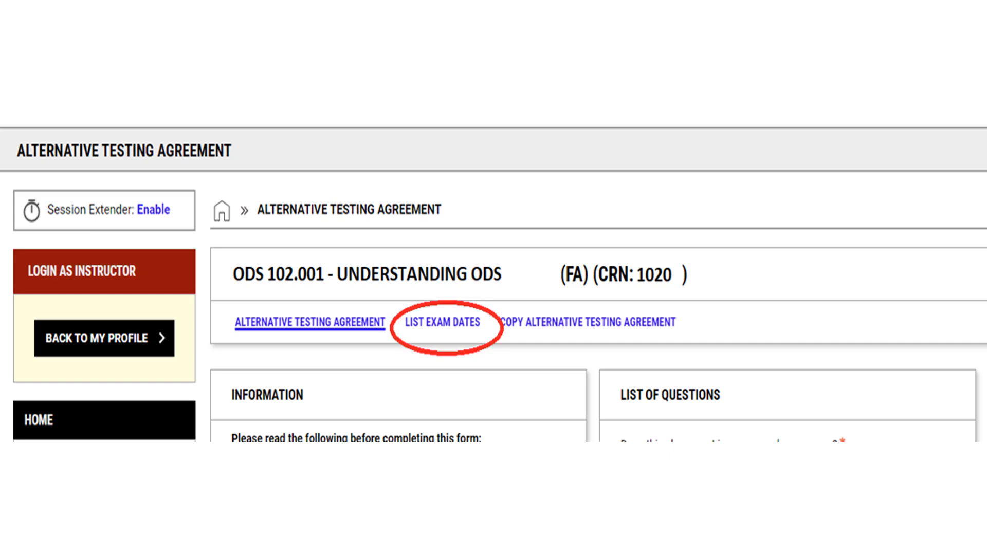
- Add a 45-minute Test/Exam on 09/19/2024 at 2 PM for ODS 102.001
{"action": "left_click", "coordinate": [443, 323]}
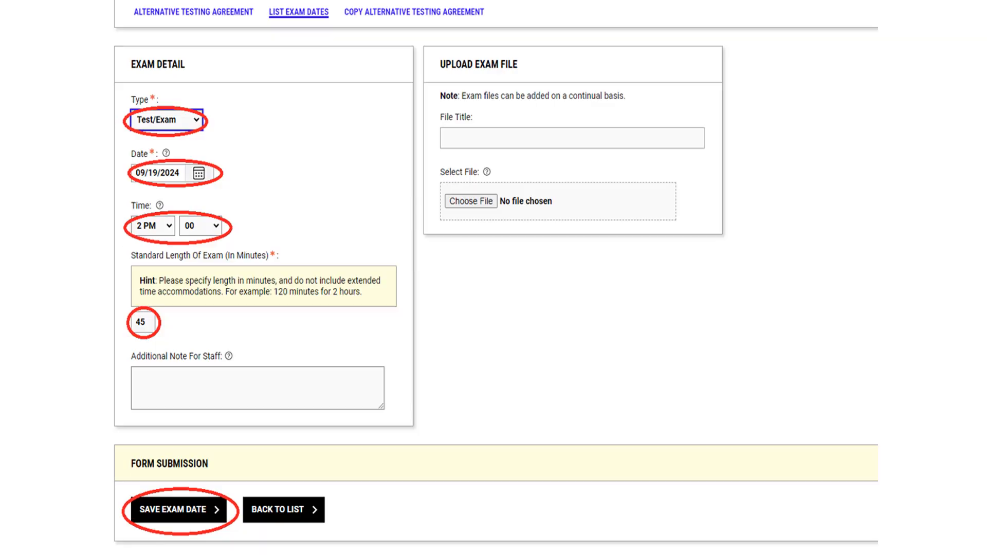
{"action": "left_click", "coordinate": [175, 509]}
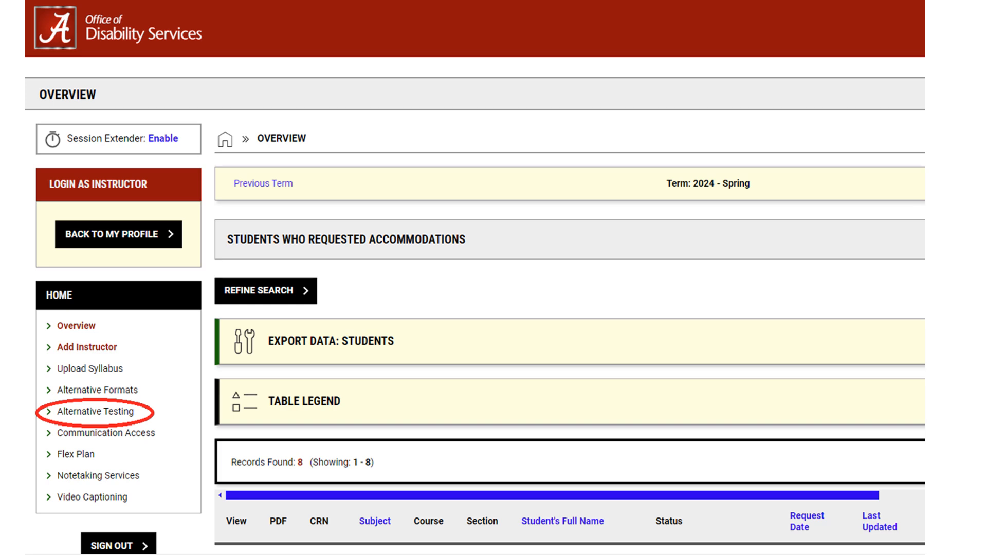
- Return to the ODS 102.001 agreement and list its scheduled exam dates
{"action": "left_click", "coordinate": [91, 412]}
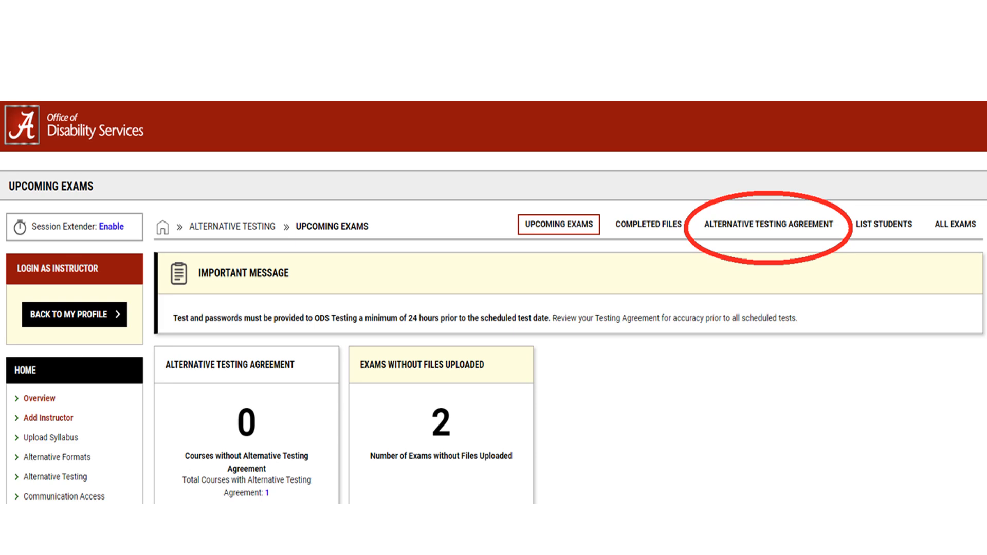
{"action": "left_click", "coordinate": [767, 223]}
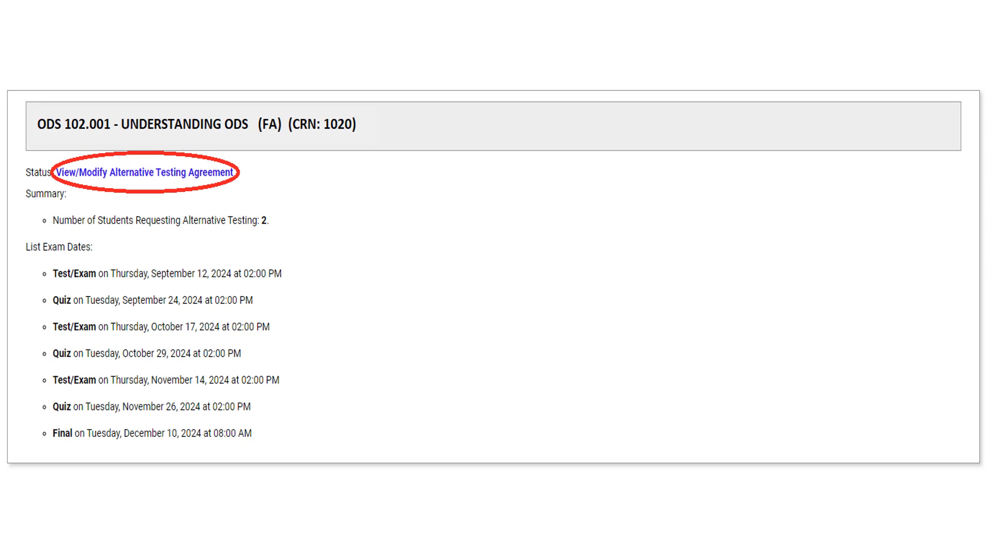
{"action": "left_click", "coordinate": [146, 173]}
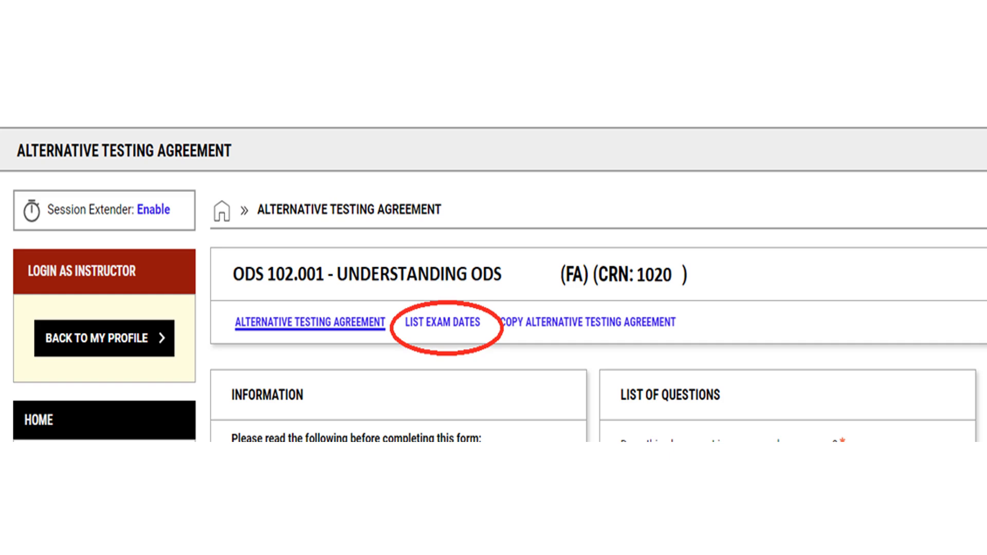
{"action": "left_click", "coordinate": [443, 322]}
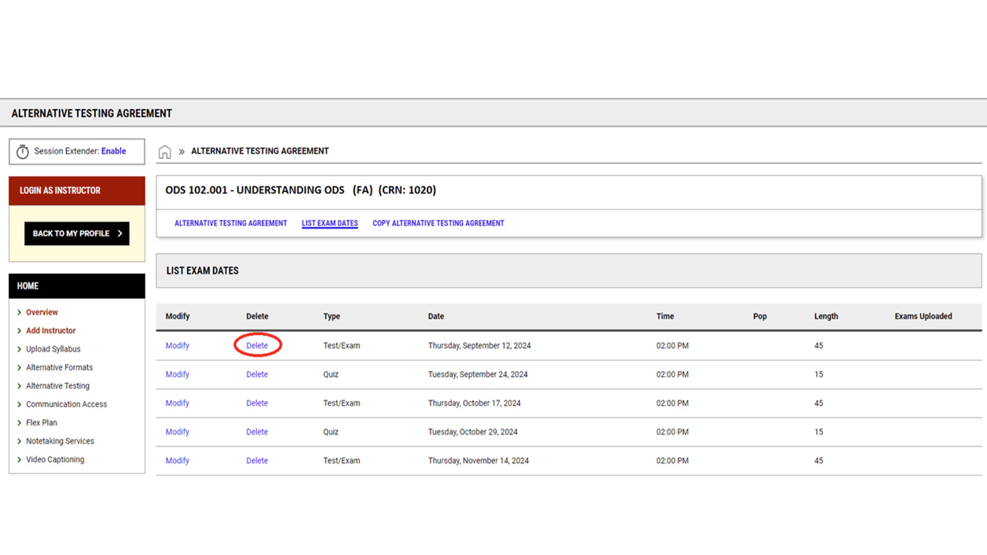
- Delete the 09/12/2024 Test/Exam, then open that 2 PM, 45-minute exam's details for editing
{"action": "left_click", "coordinate": [256, 345]}
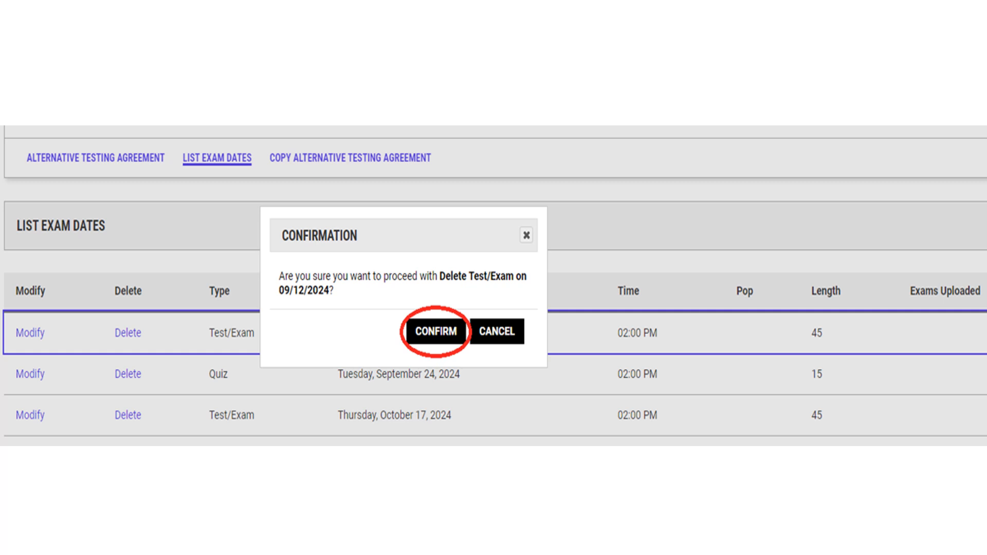
{"action": "left_click", "coordinate": [435, 331]}
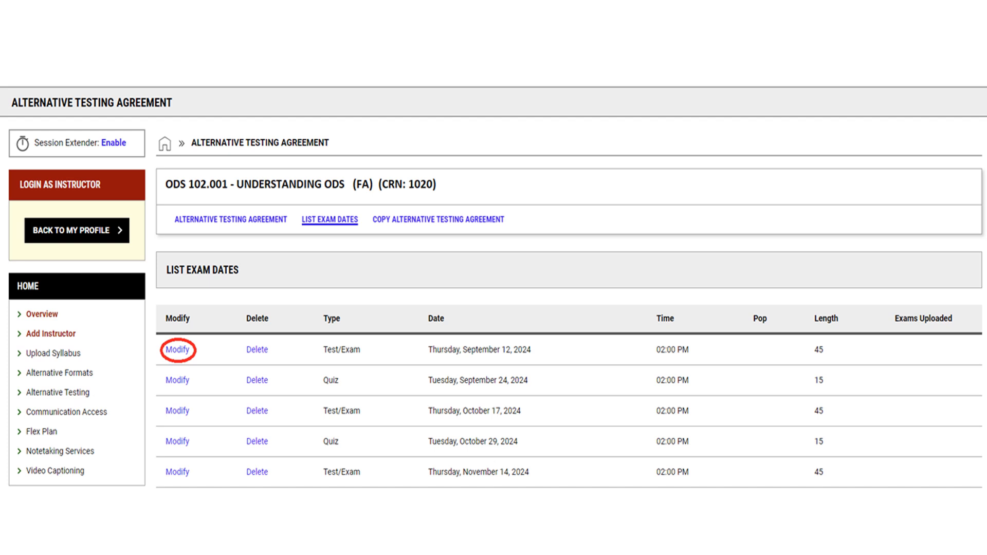
{"action": "left_click", "coordinate": [177, 350]}
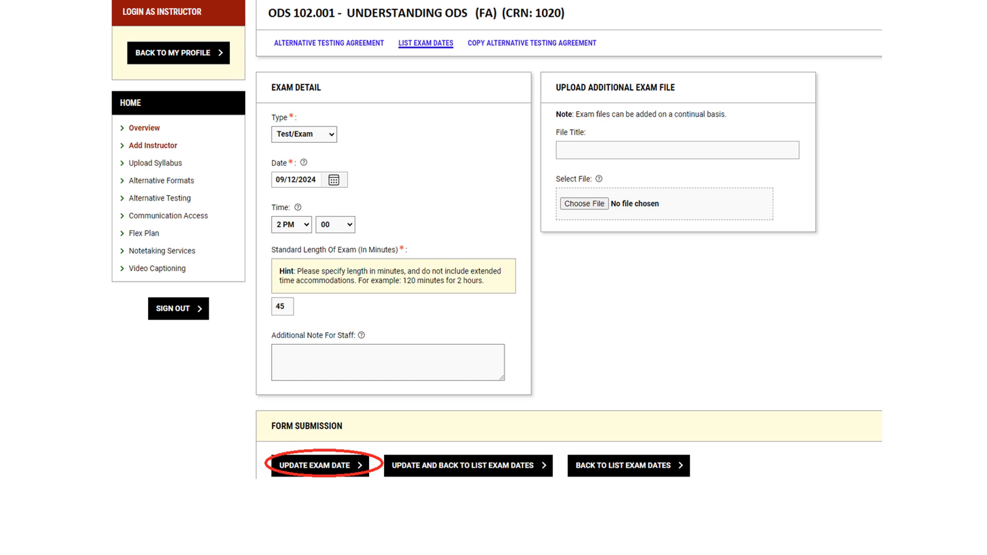